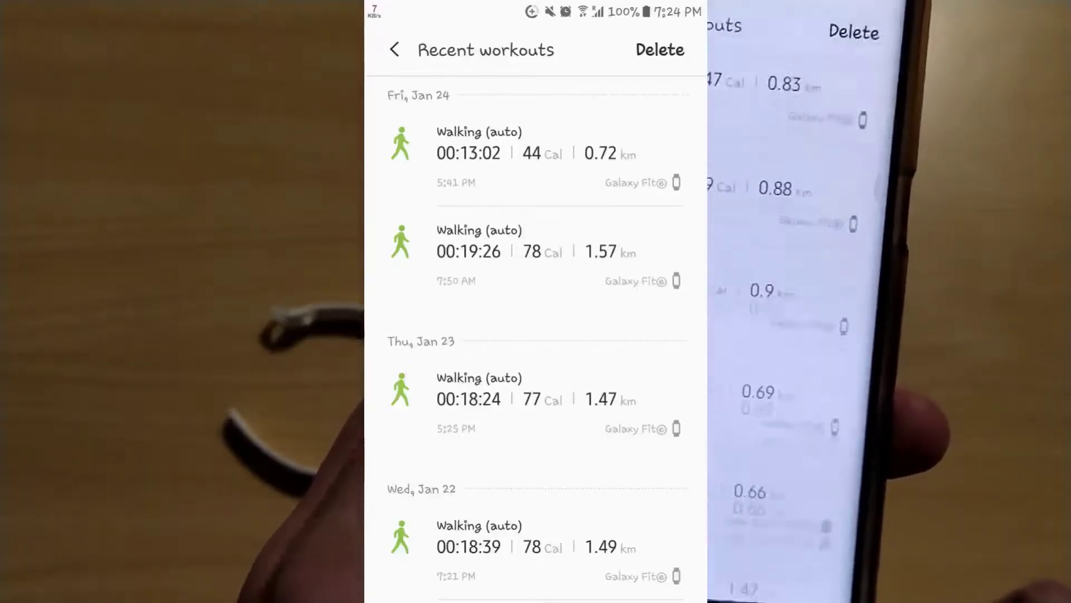
- Scroll through the Recent workouts list of automatically tracked Galaxy Fit walks
{"action": "scroll", "scroll_direction": "down", "scroll_amount": 3}
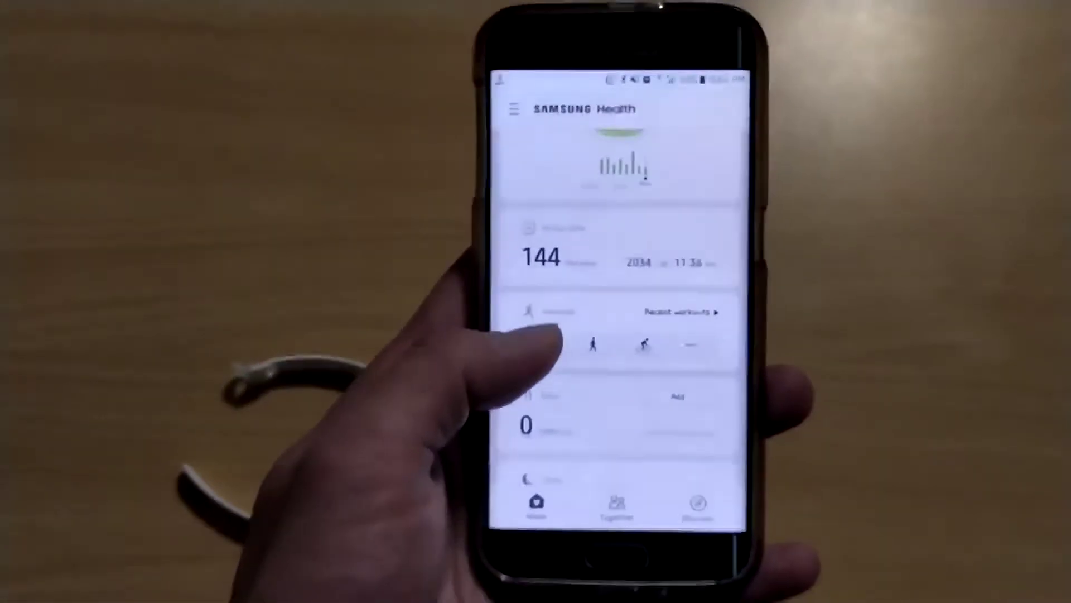
- Scroll the home dashboard to reach the Sleep card showing 86% efficiency
{"action": "scroll", "scroll_direction": "down", "scroll_amount": 3}
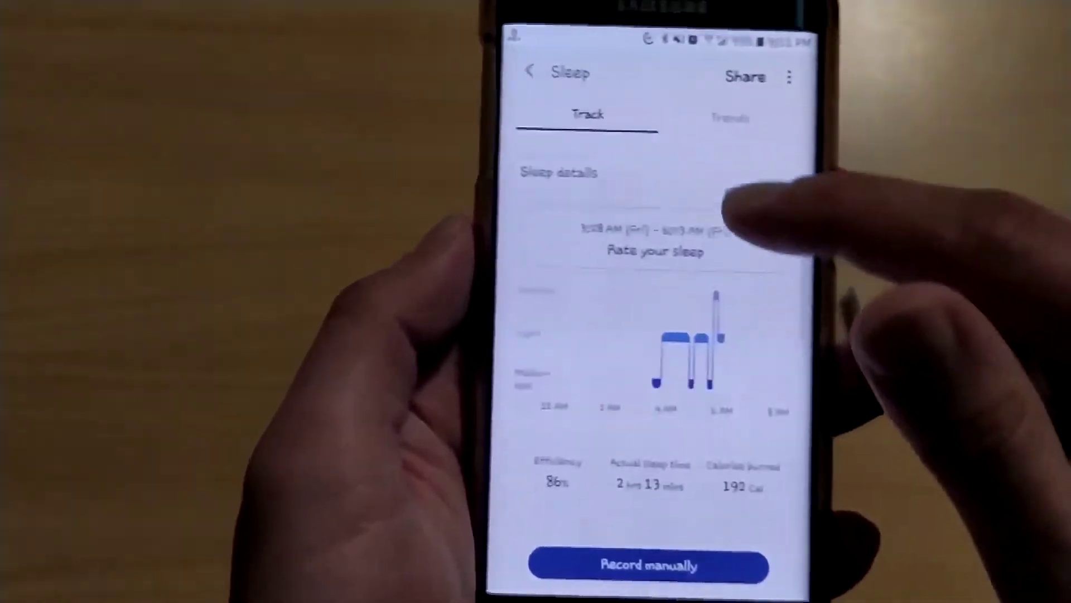
- Return from the Sleep page toward the Heart rate card with 48/77/161 bpm trends
{"action": "left_click", "coordinate": [731, 117]}
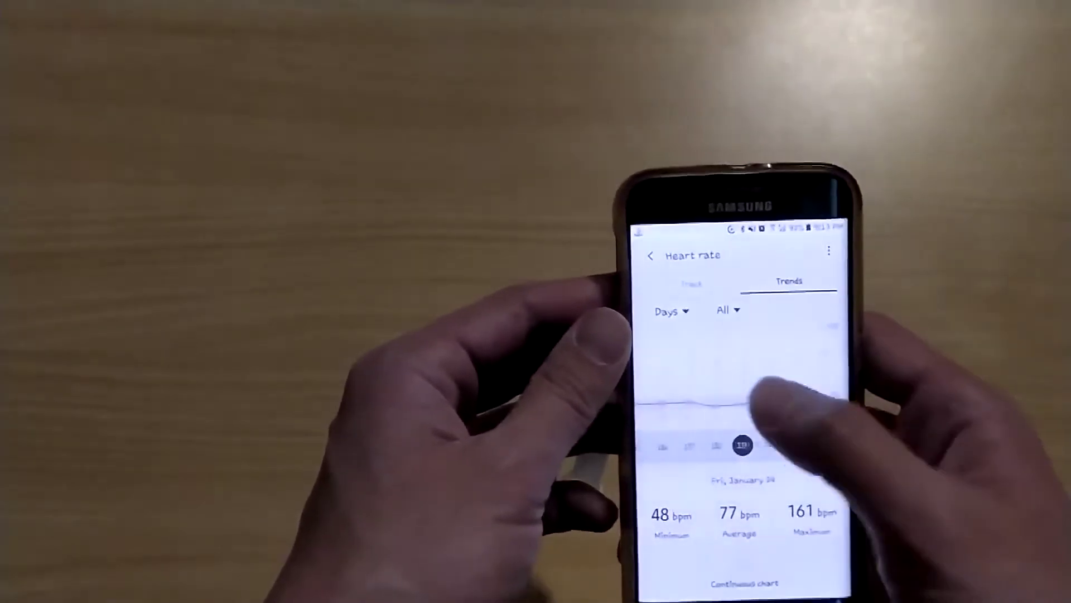
- Scroll the Jan 23 walk's speed and heart rate chart and workout details (18:24, 1.47 km, 64 bpm)
{"action": "scroll", "scroll_direction": "down", "scroll_amount": 3}
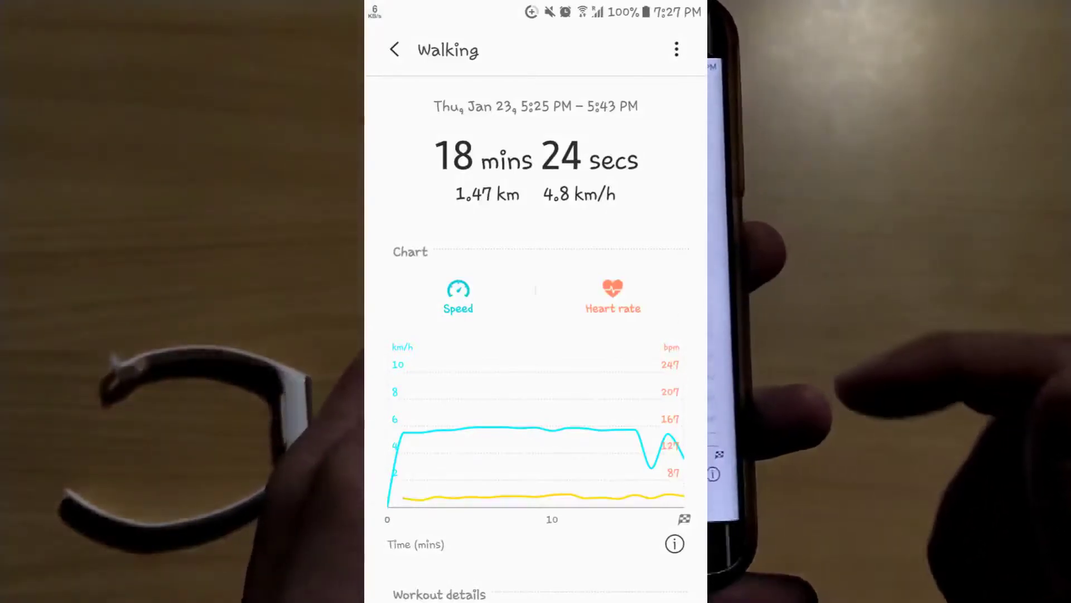
{"action": "scroll", "scroll_direction": "down", "scroll_amount": 3}
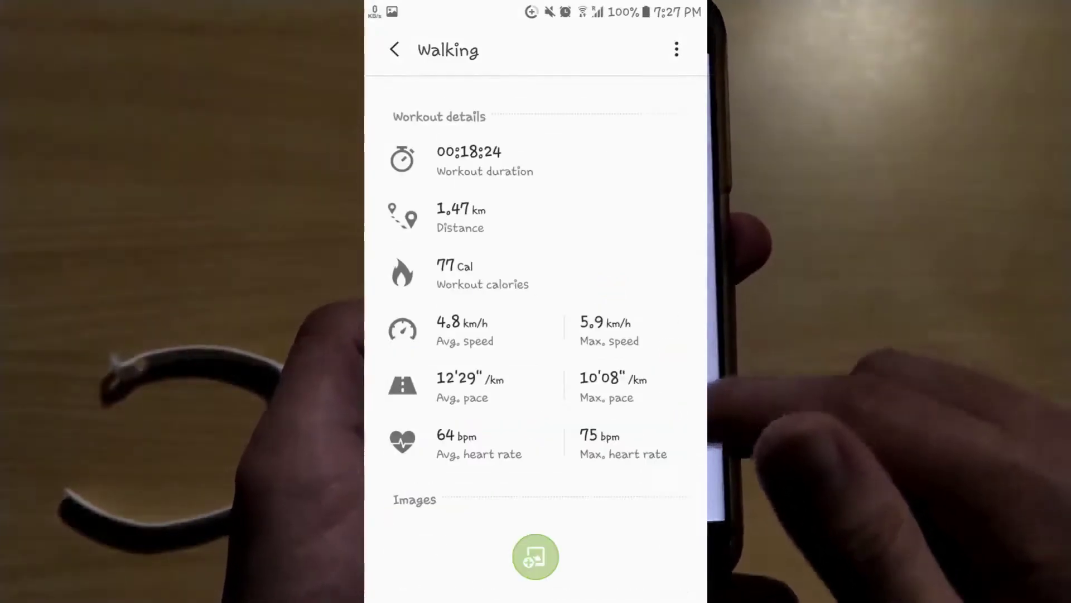